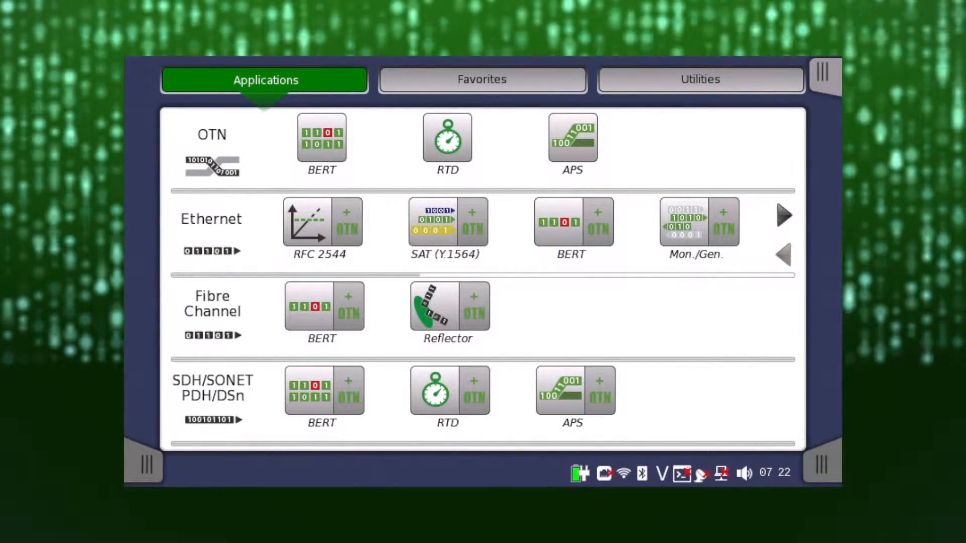
Step: Start the SDH/SONET PDH BERT test showing live SOH and POH overhead capture for STM-16
click(323, 390)
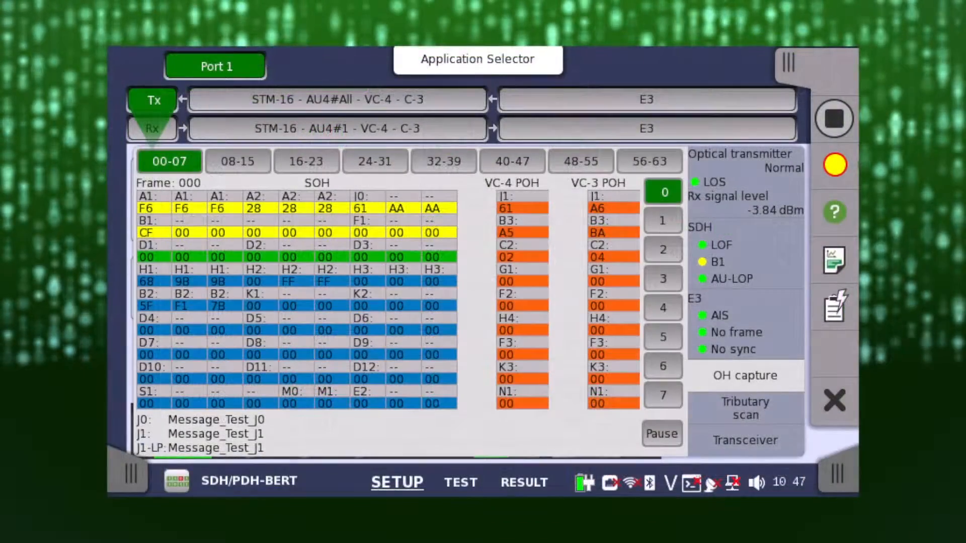